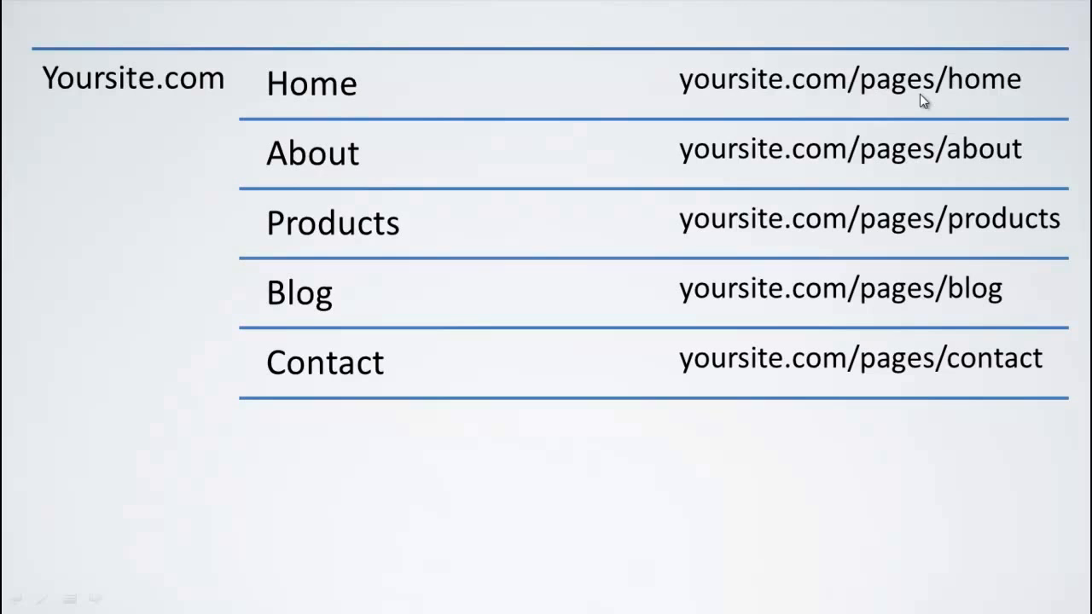
pyautogui.moveTo(801, 143)
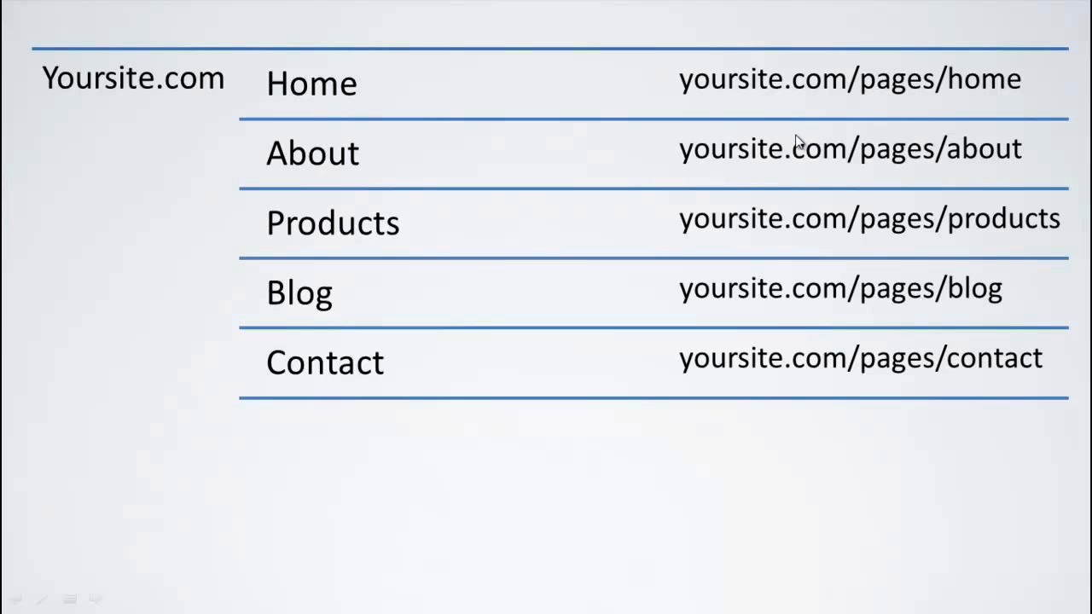
pyautogui.moveTo(896, 152)
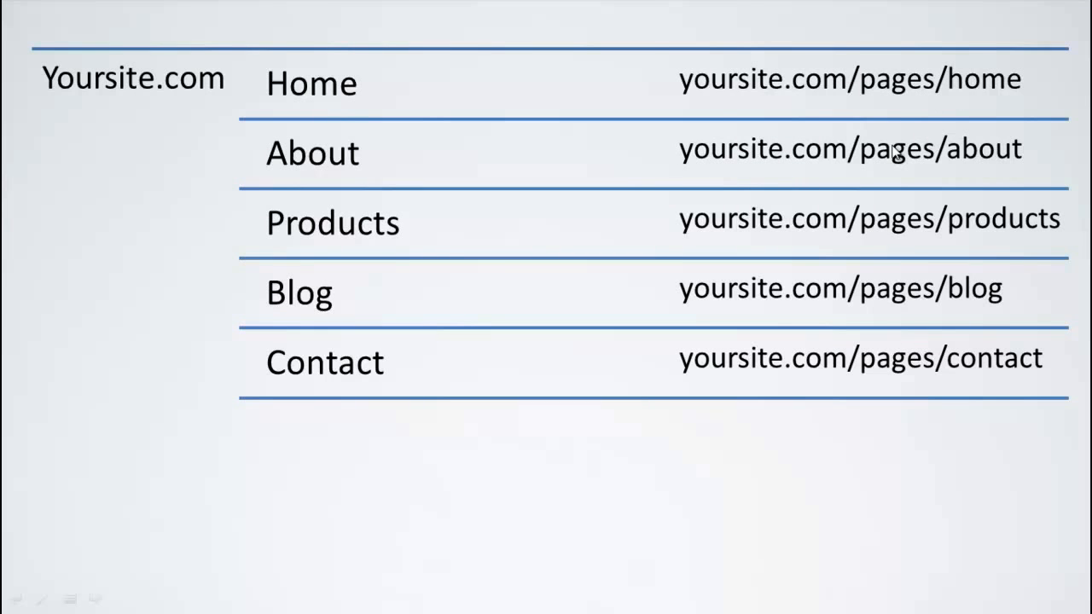
pyautogui.moveTo(932, 191)
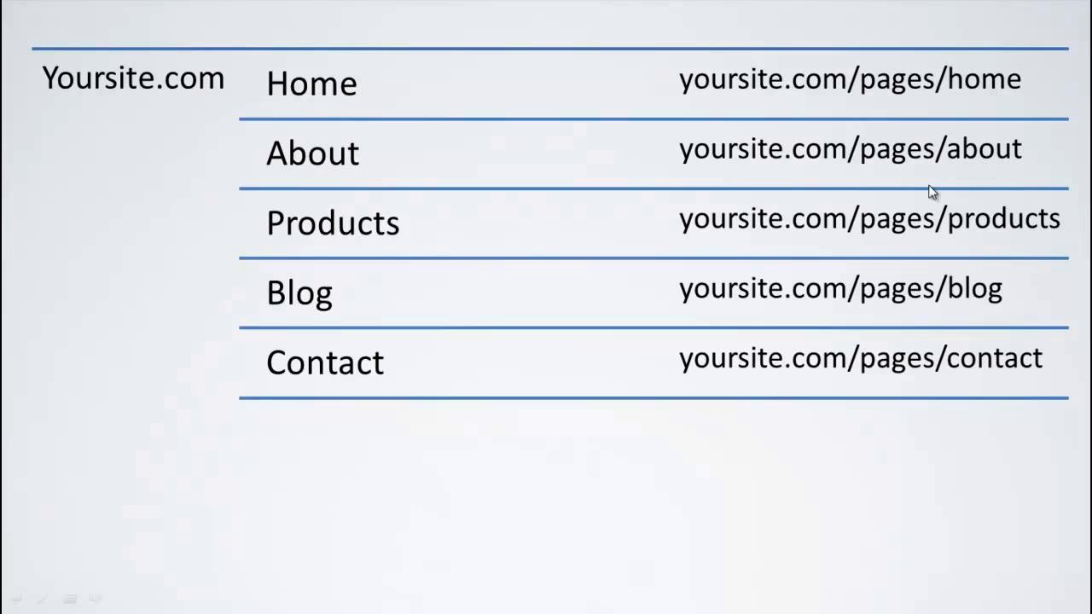
pyautogui.moveTo(932, 378)
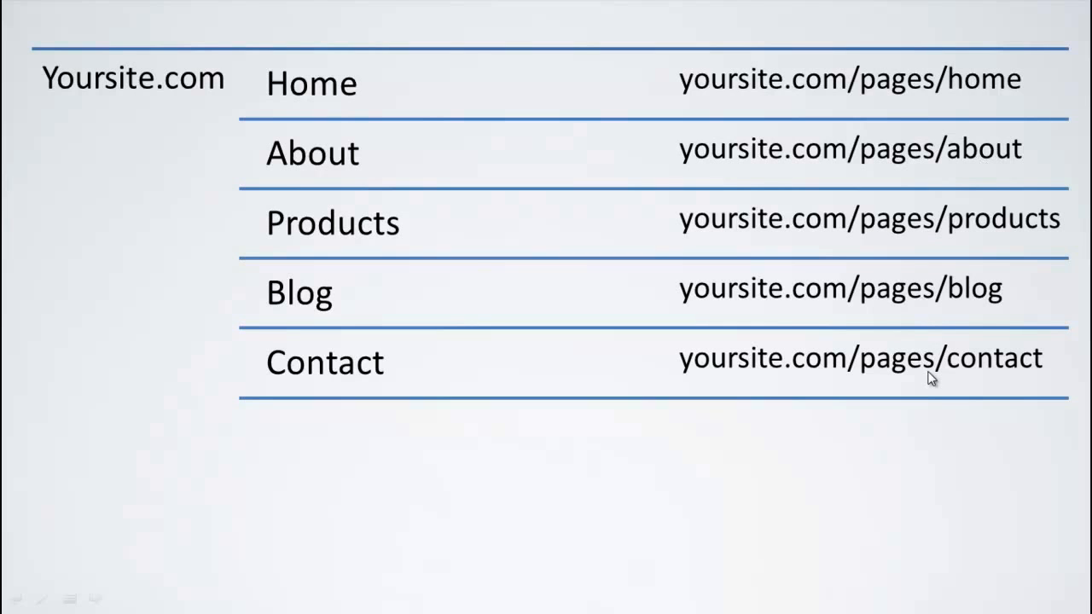